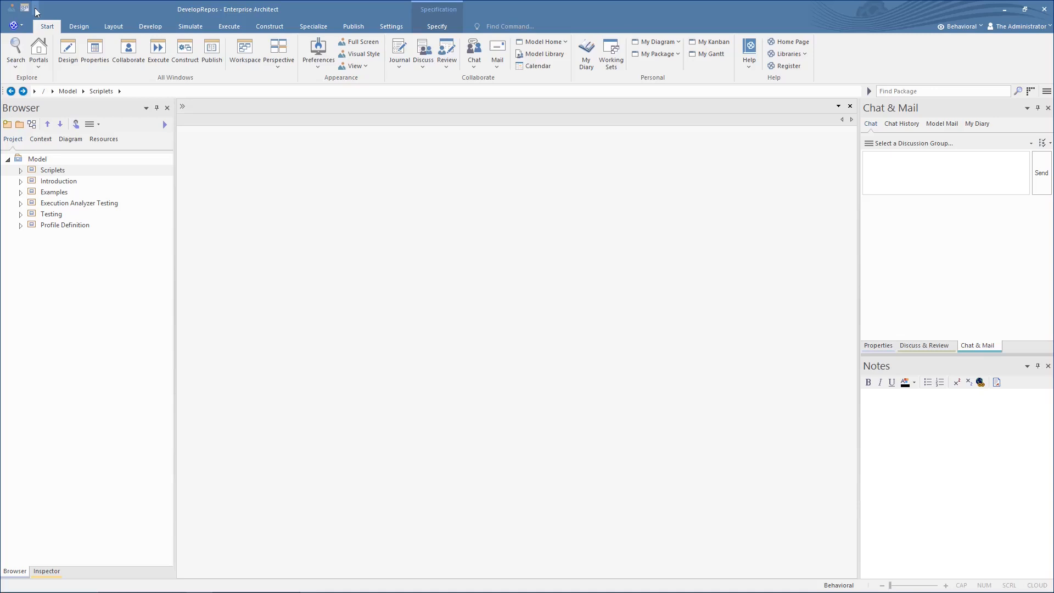
# Step: Add Database Builder, the matrix view command, Discuss and My Gantt to the Quick Access Toolbar
pyautogui.click(150, 27)
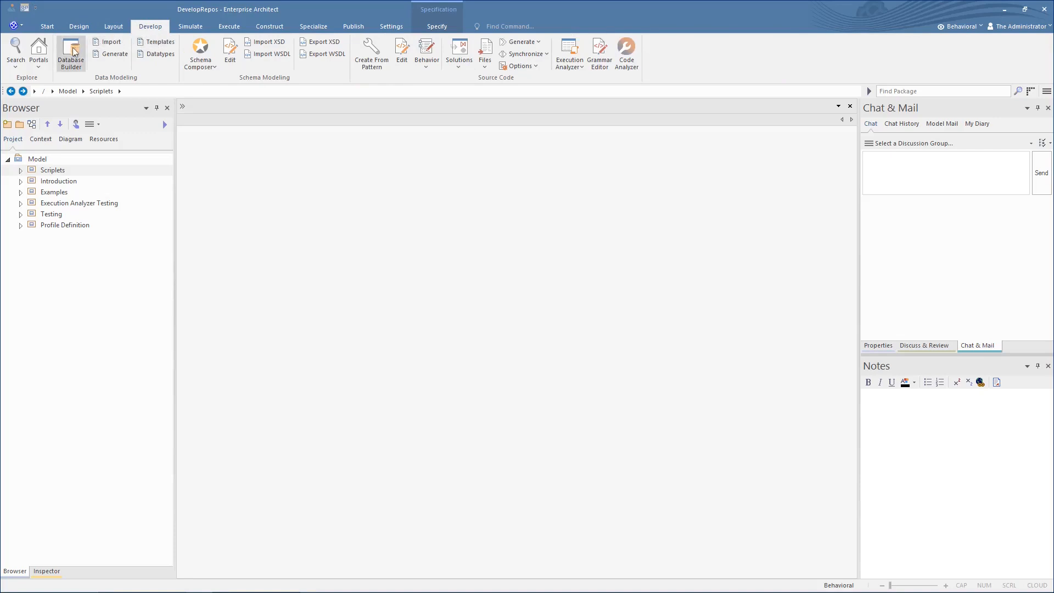
pyautogui.rightClick(71, 54)
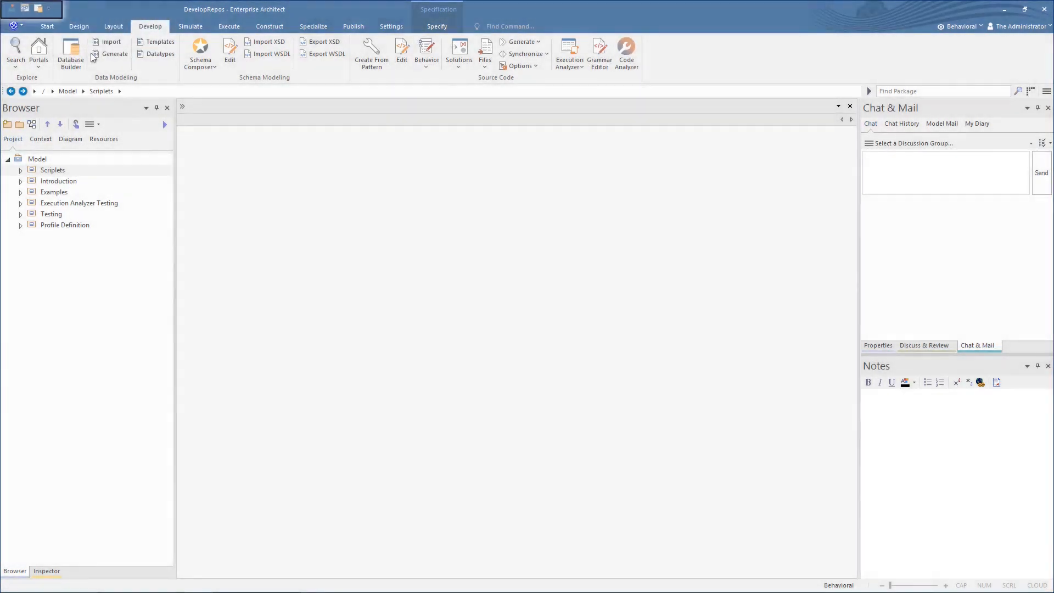
pyautogui.click(78, 26)
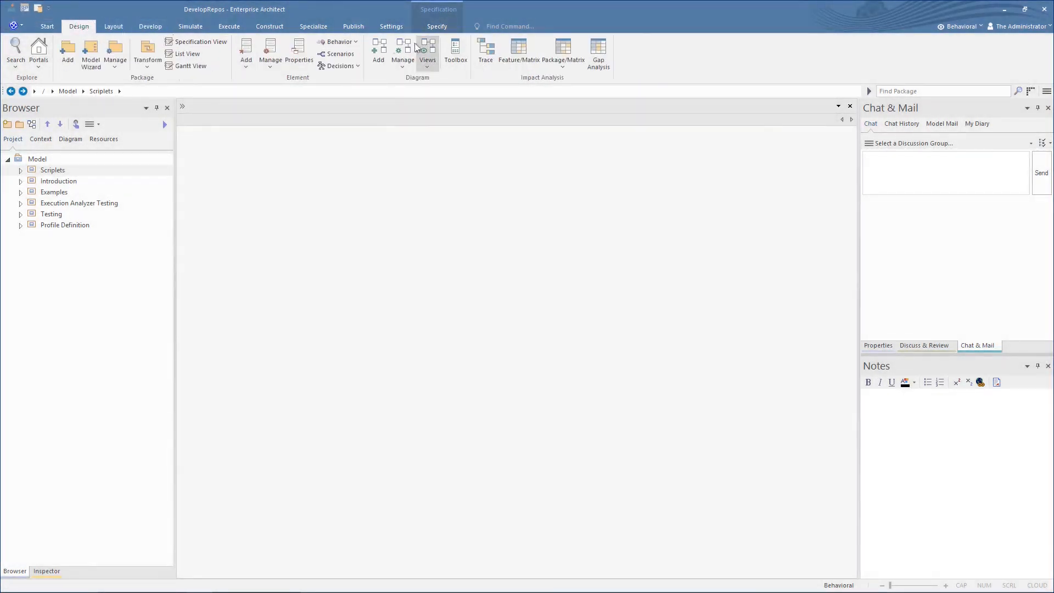
pyautogui.rightClick(564, 52)
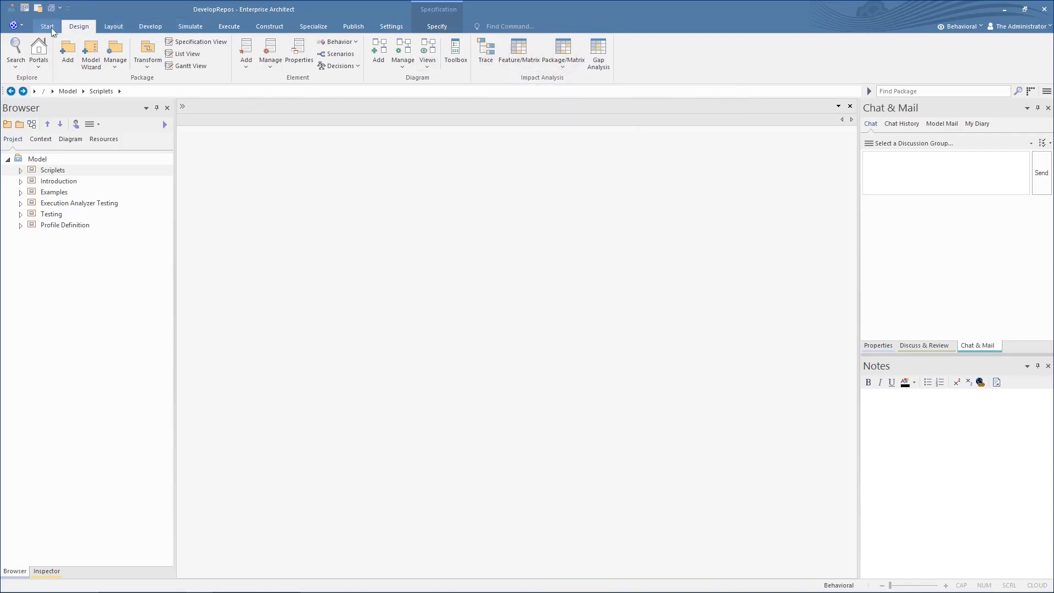
pyautogui.click(46, 26)
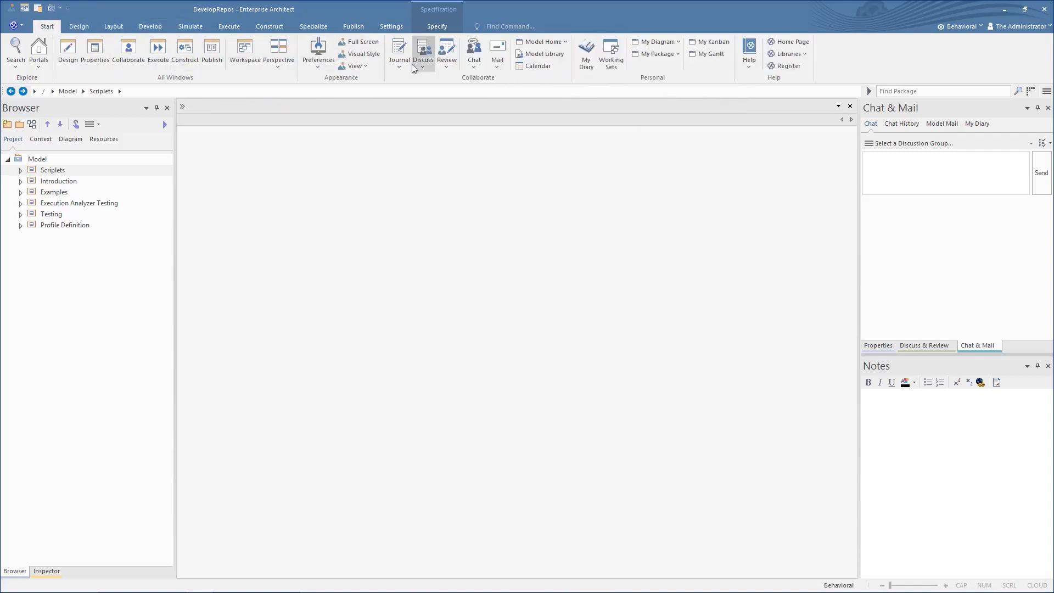
pyautogui.rightClick(413, 67)
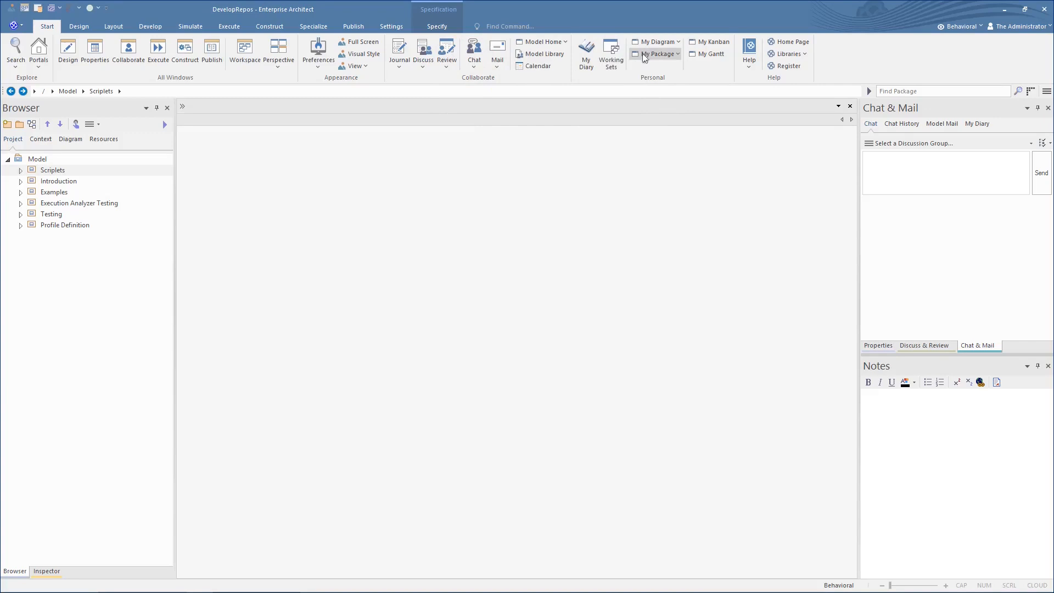
pyautogui.rightClick(658, 54)
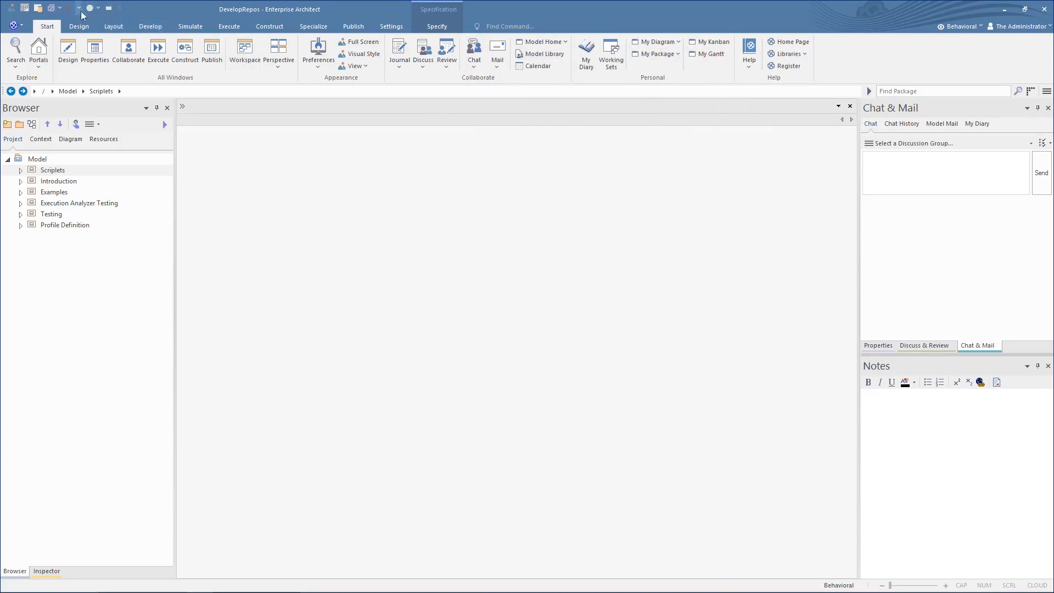
# Step: Open Personal Tasks and Database Builder from their Quick Access Toolbar icons, bringing Database Builder forward
pyautogui.click(63, 8)
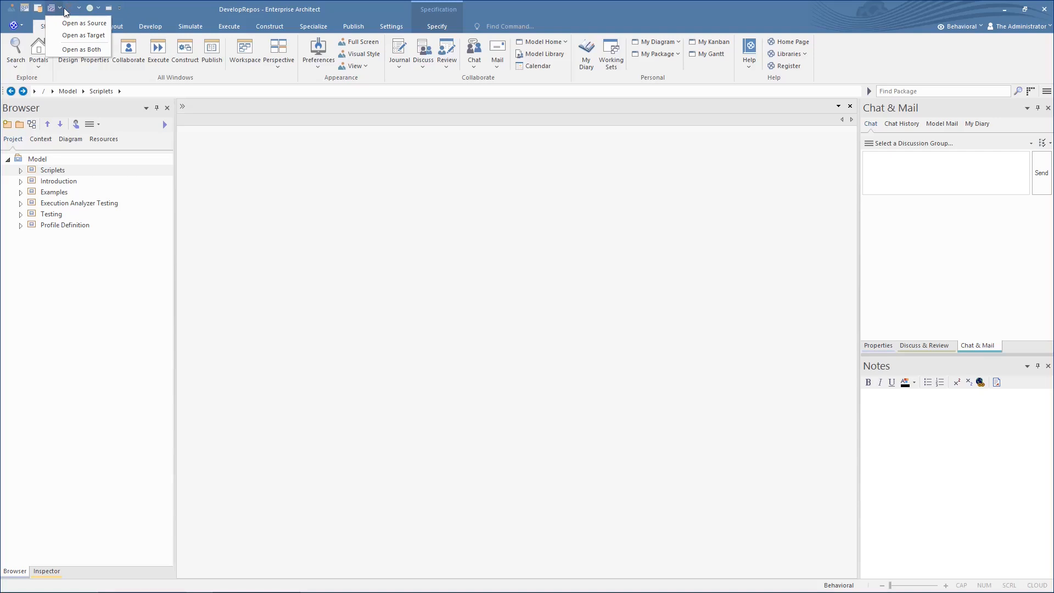
pyautogui.click(89, 7)
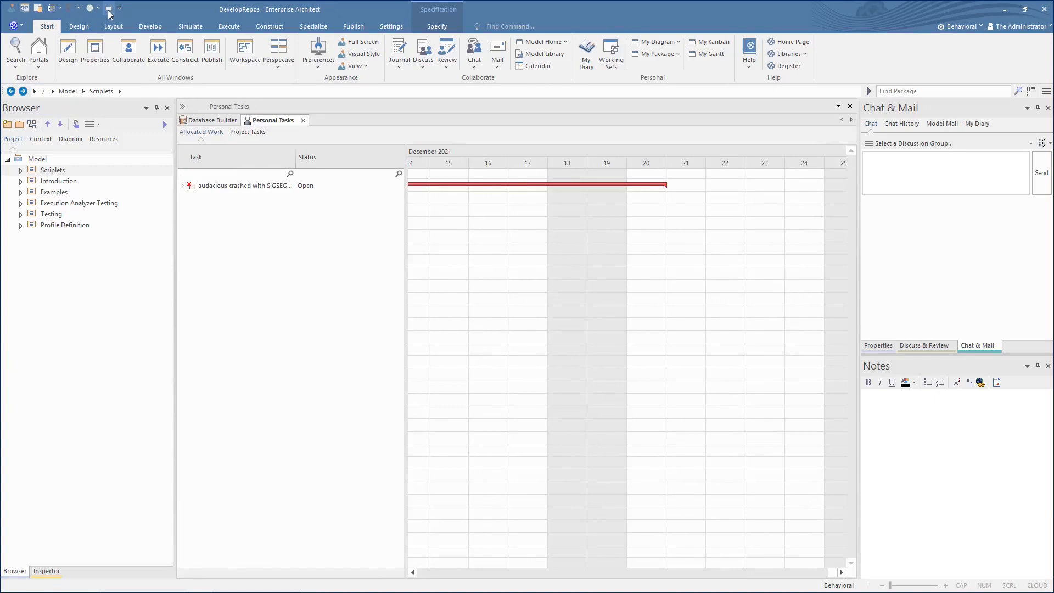
pyautogui.click(210, 120)
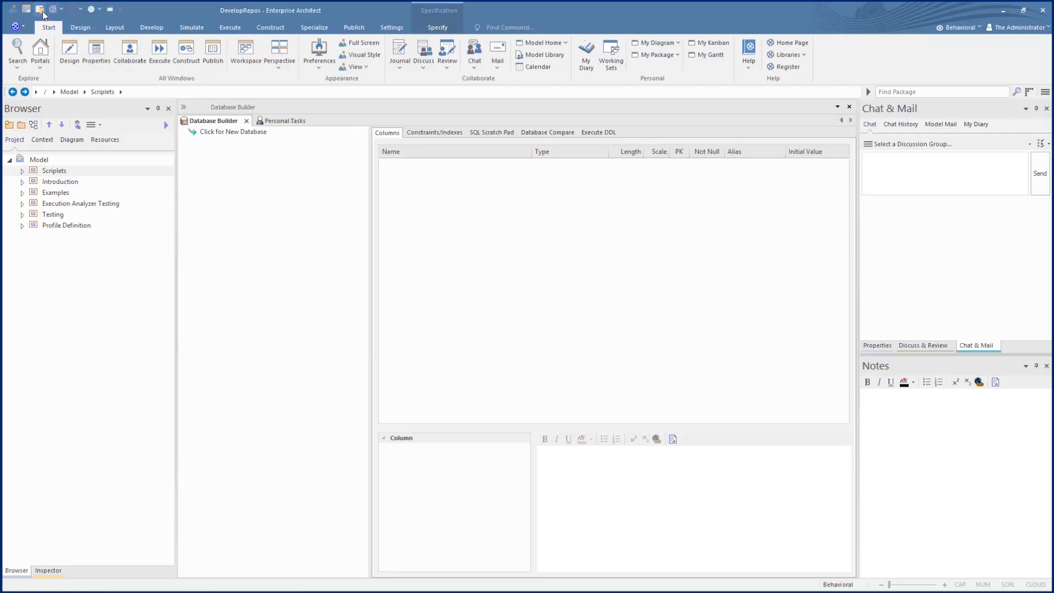
pyautogui.moveTo(132, 36)
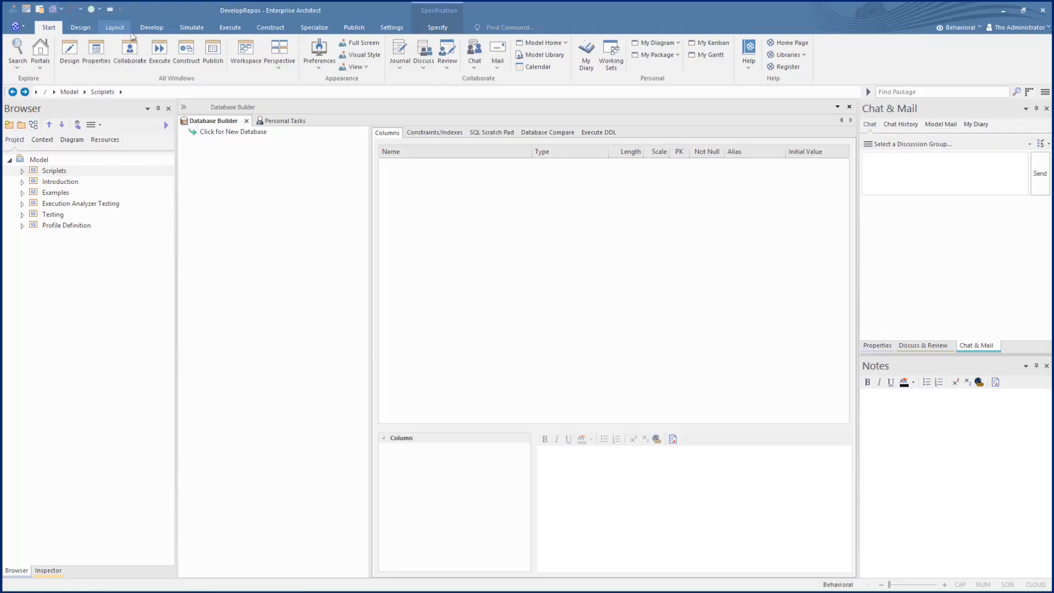
# Step: Add the Develop tab's Data Modeling group to the Quick Access Toolbar
pyautogui.click(151, 27)
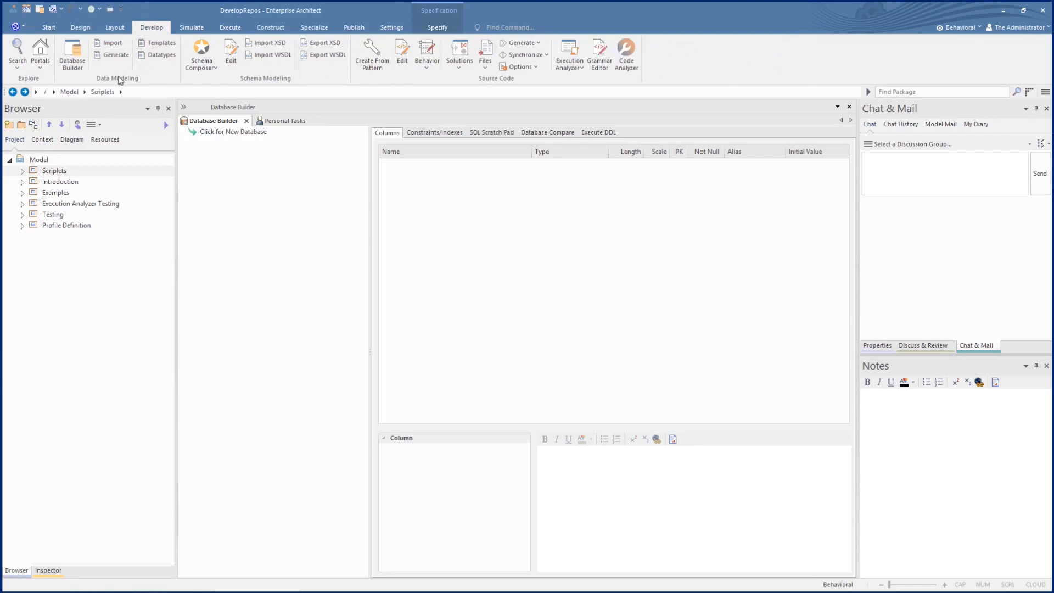
pyautogui.rightClick(117, 78)
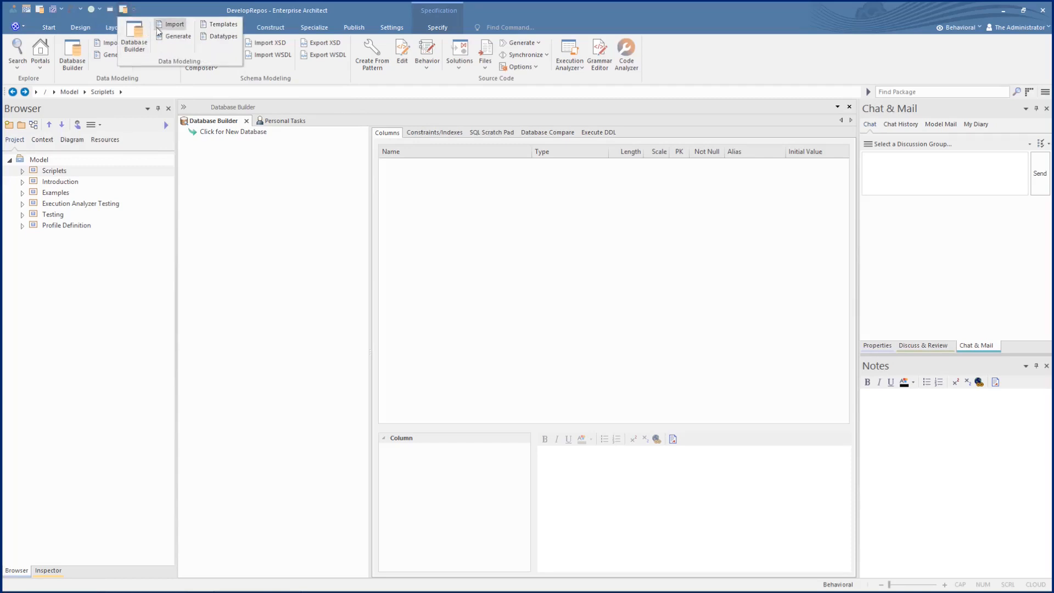
pyautogui.moveTo(152, 65)
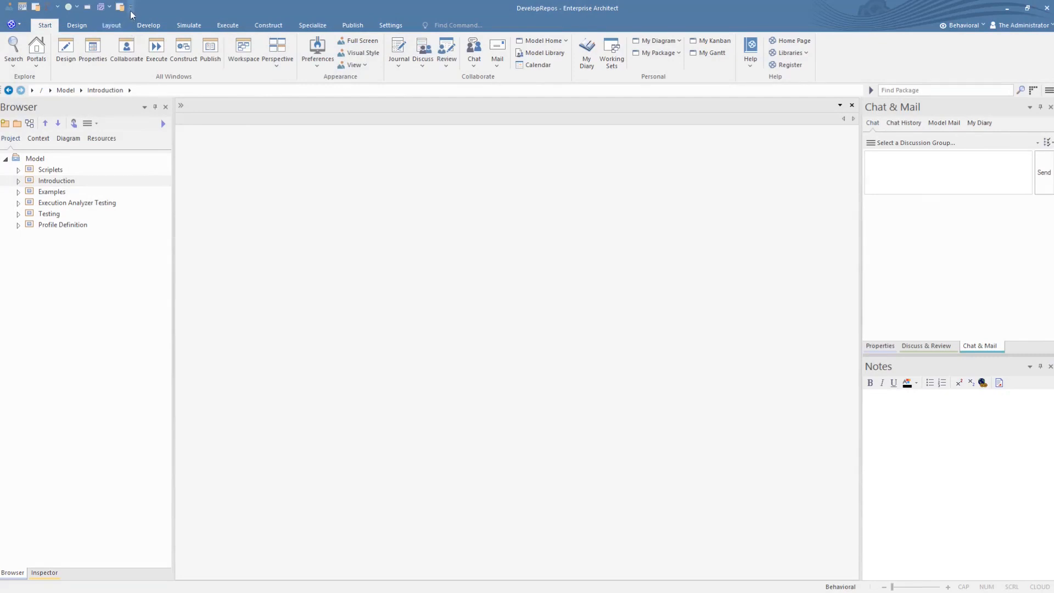
# Step: Move Data Modeling up in the Quick Access Toolbar order via More Commands
pyautogui.click(132, 6)
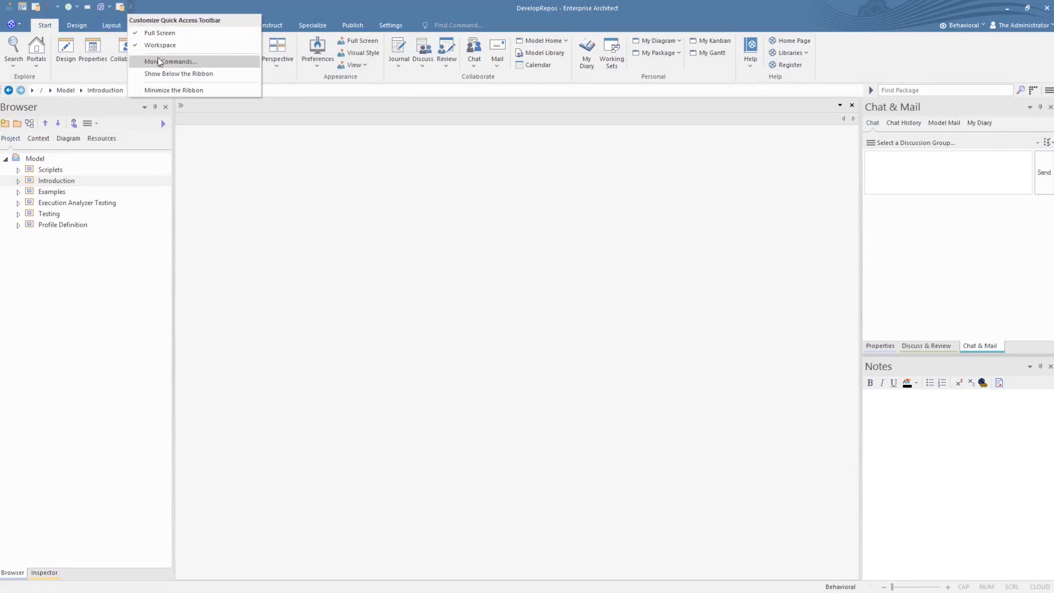
pyautogui.click(172, 61)
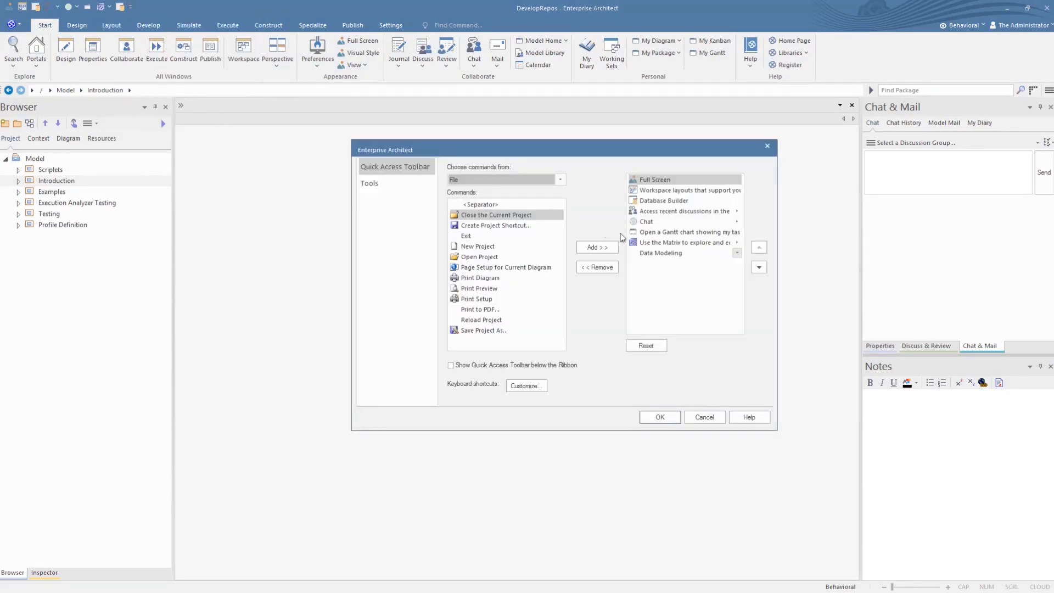
pyautogui.click(661, 252)
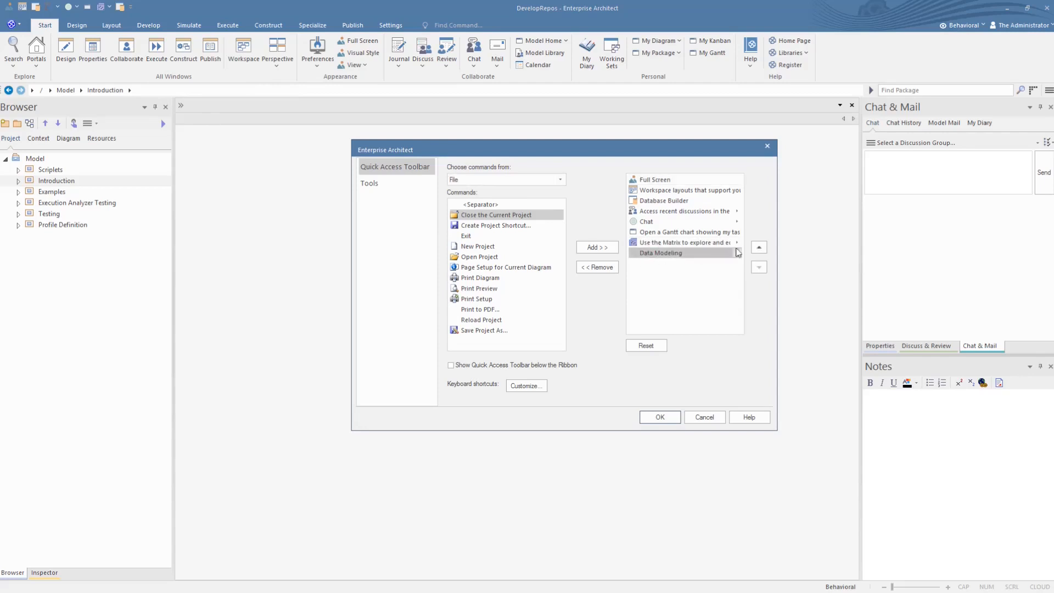
pyautogui.click(758, 247)
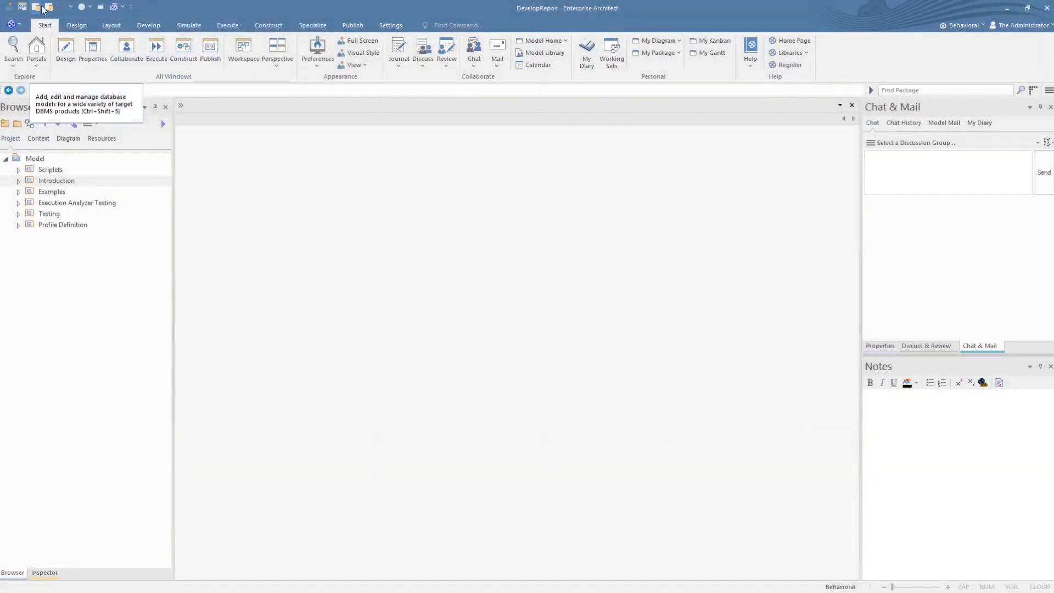
# Step: Remove the matrix exploration entry from the Quick Access Toolbar and confirm with OK
pyautogui.click(132, 7)
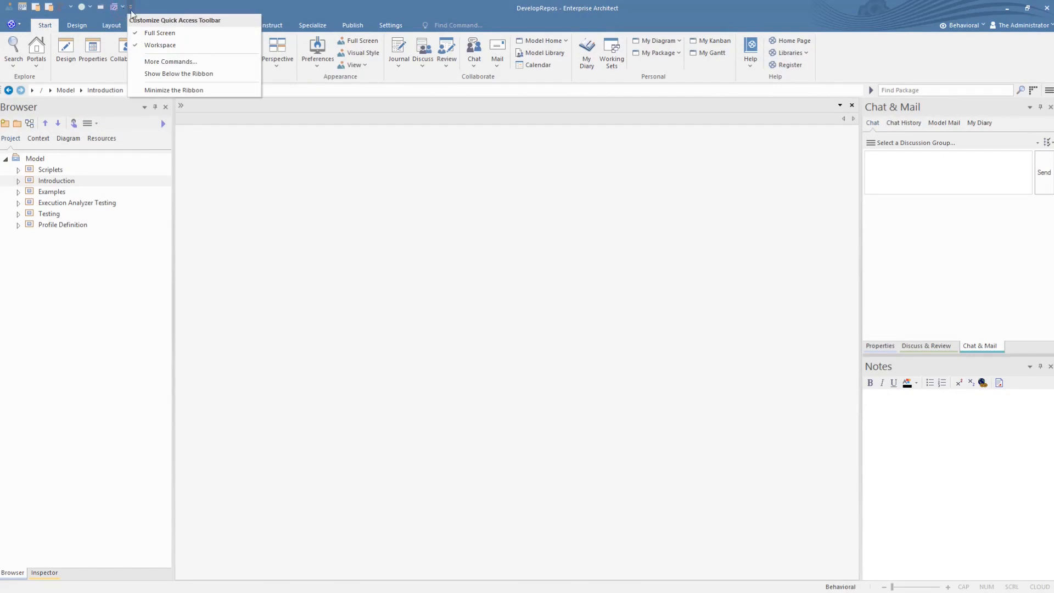
pyautogui.click(170, 61)
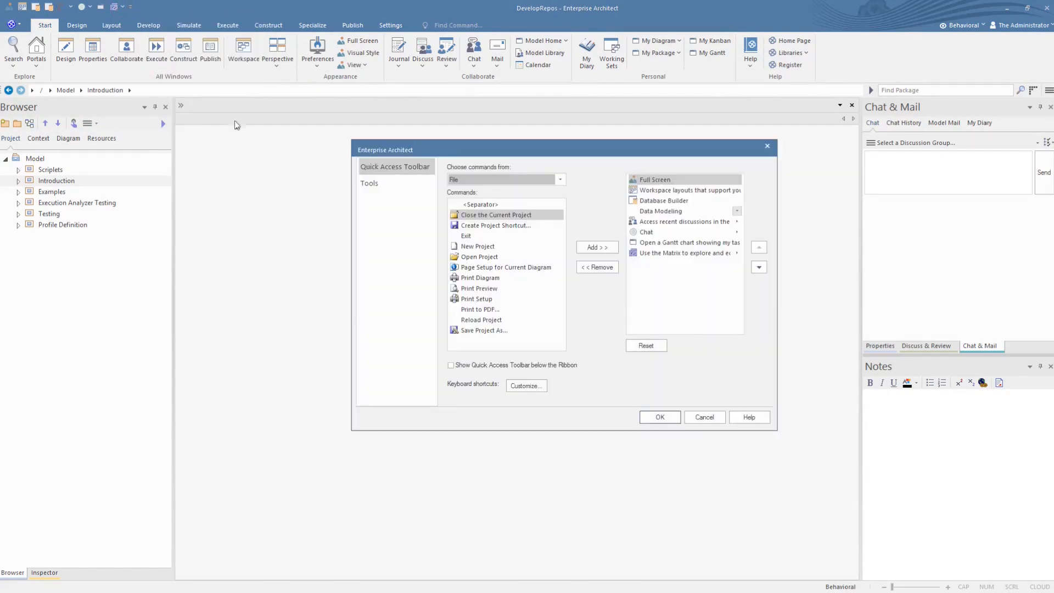
pyautogui.click(682, 252)
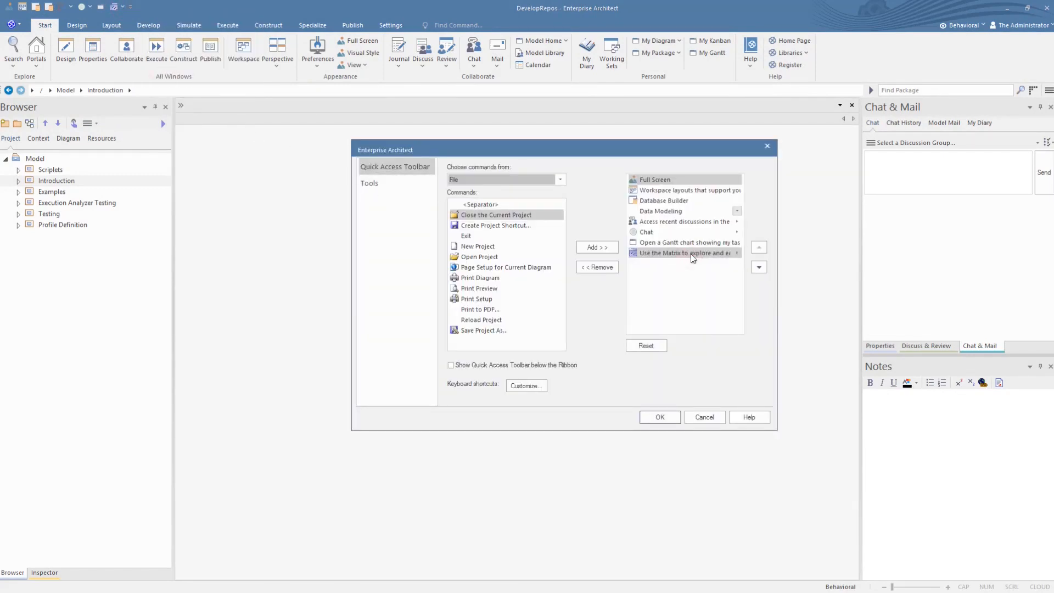
pyautogui.click(596, 267)
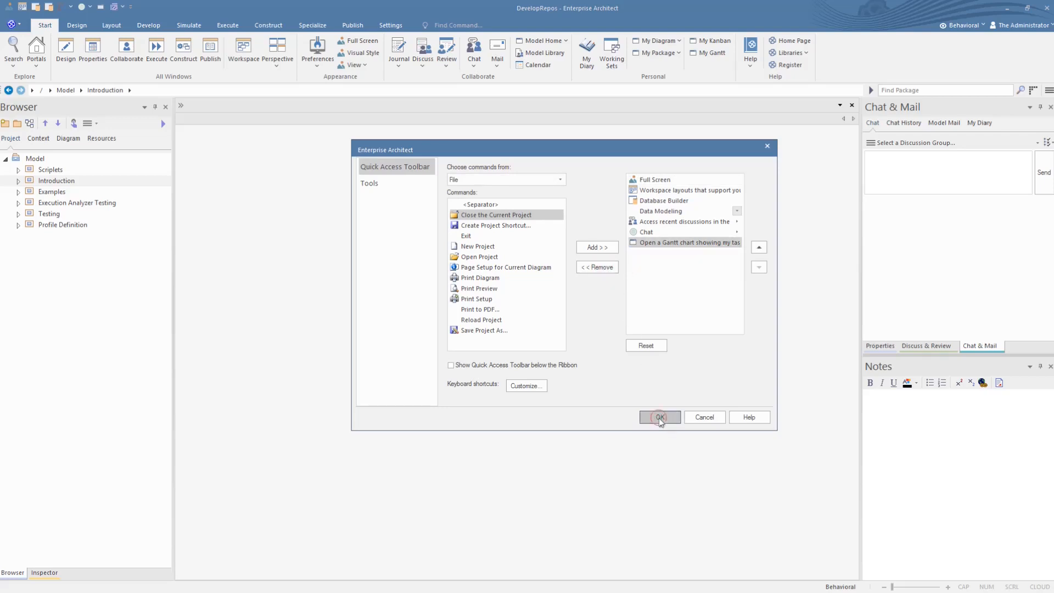
pyautogui.click(659, 416)
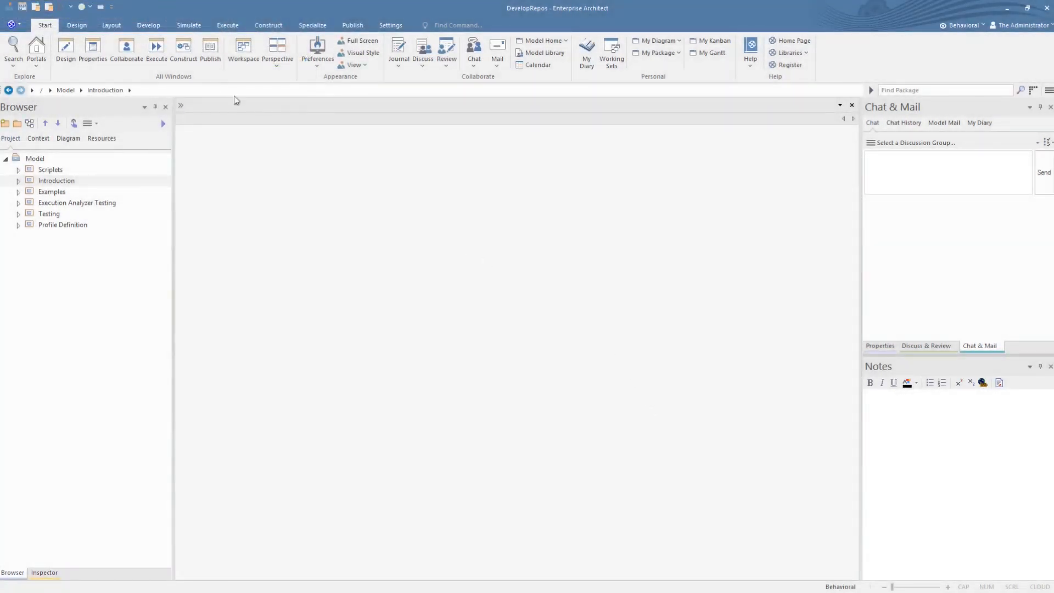
# Step: Add Feature Matrix from the Design tab to the Quick Access Toolbar and open it
pyautogui.click(76, 25)
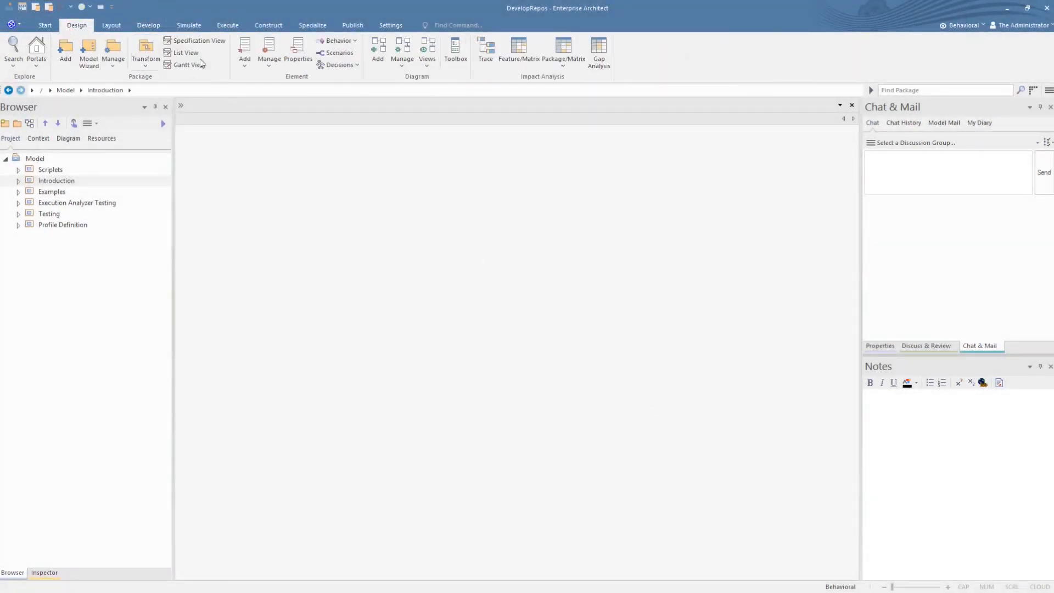
pyautogui.rightClick(518, 50)
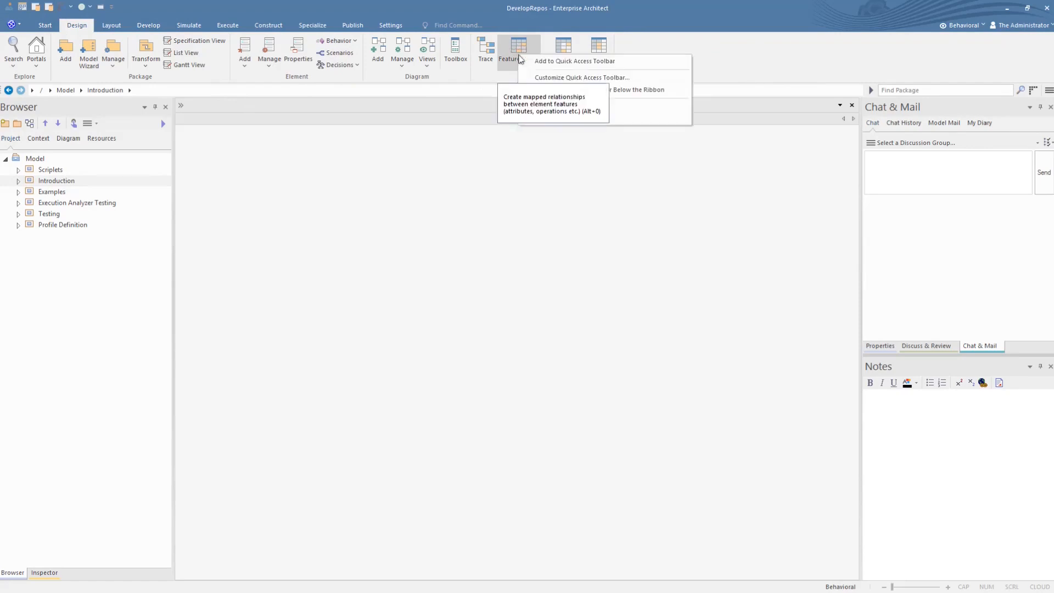
pyautogui.moveTo(575, 60)
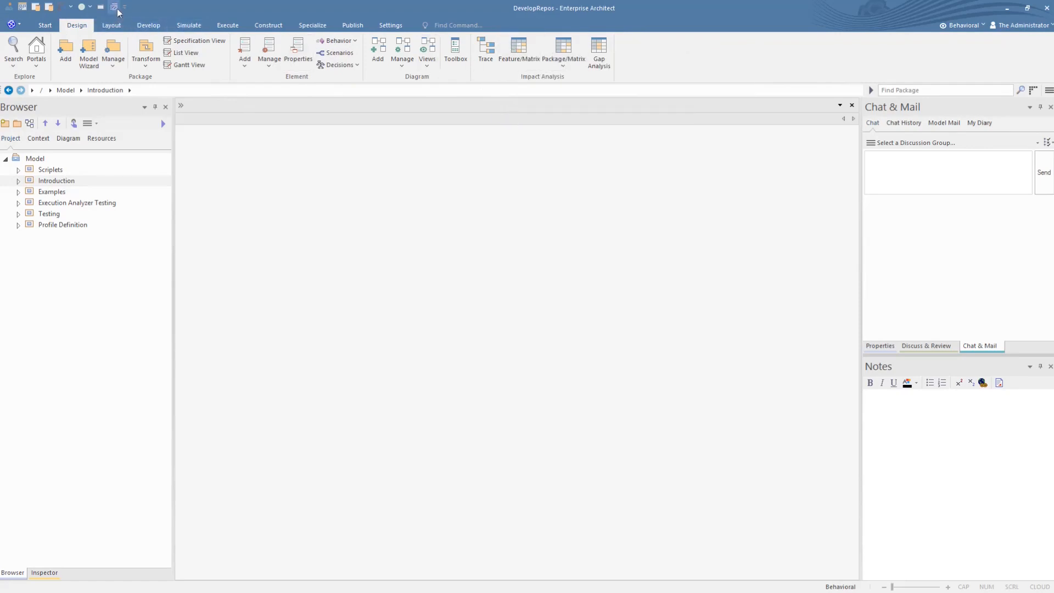
pyautogui.click(518, 51)
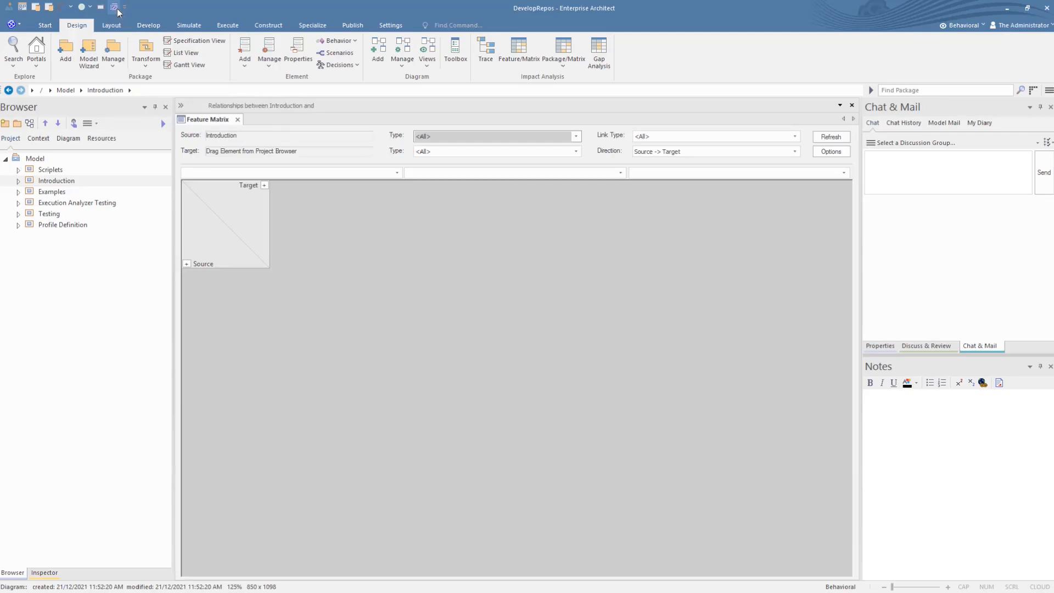